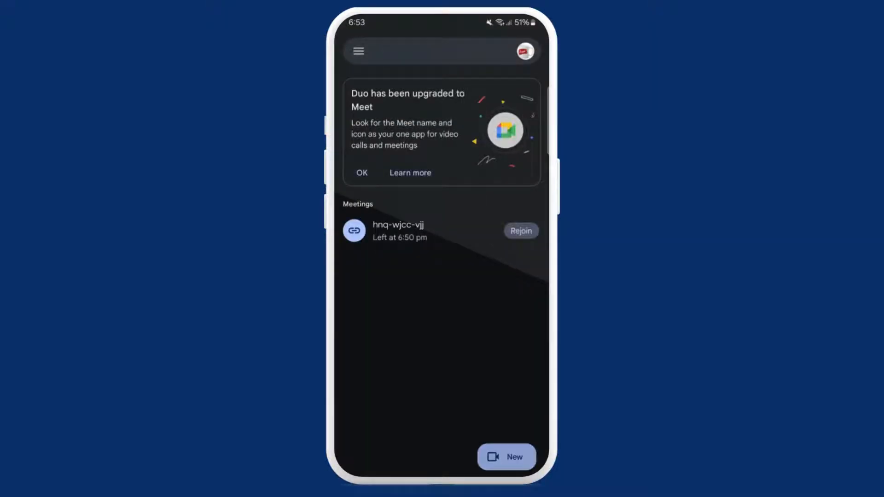
Step: Start a new call from the Meet home screen using the New button
left_click(505, 456)
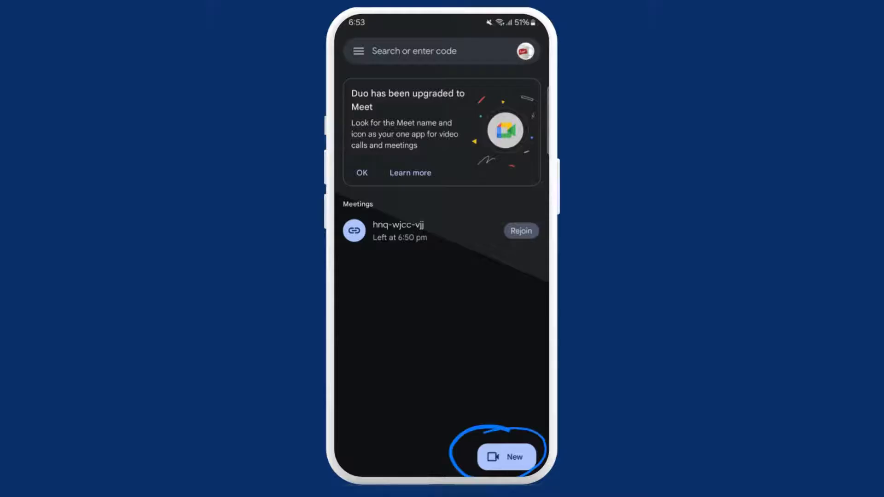
left_click(506, 456)
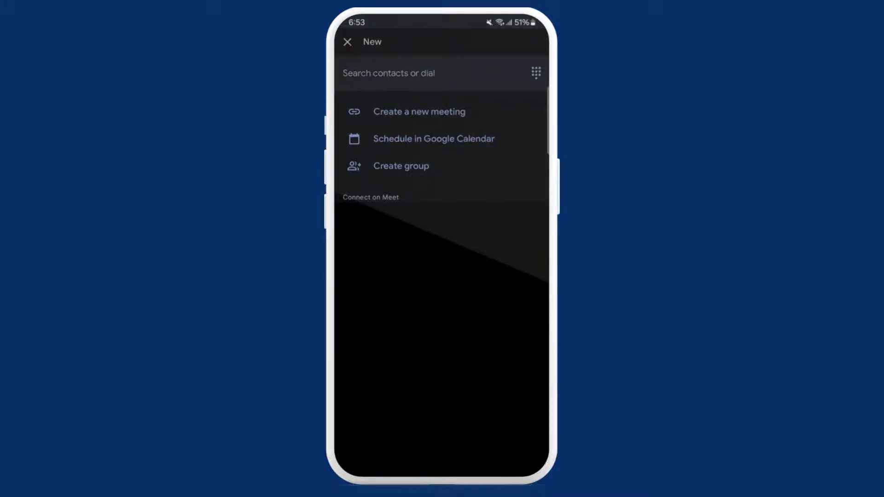
Step: Create meeting kfb-koov-tfs with a shareable link and go to its pre-join preview
left_click(418, 111)
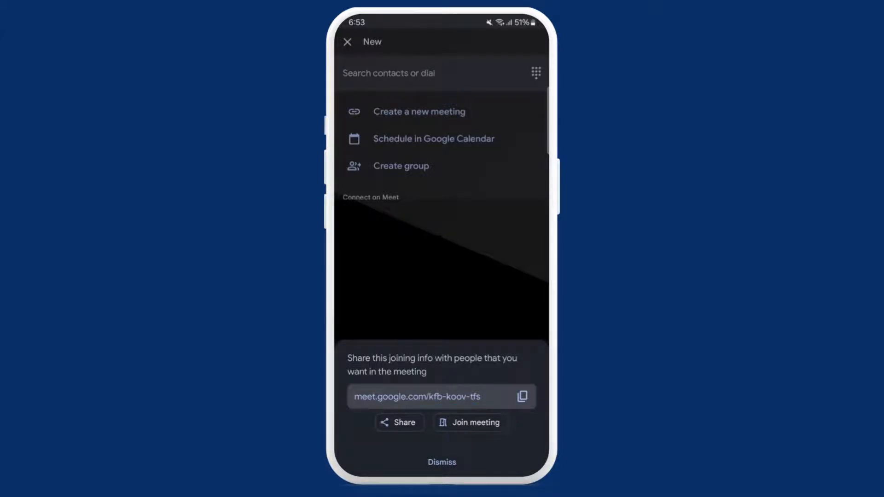
left_click(468, 422)
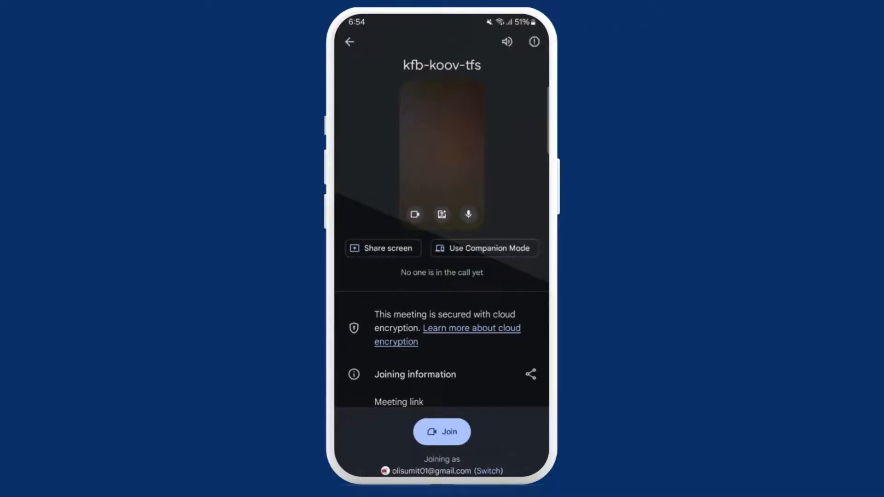
Step: Join the kfb-koov-tfs call as host, then leave Meet running and return to the phone's home screen
left_click(441, 430)
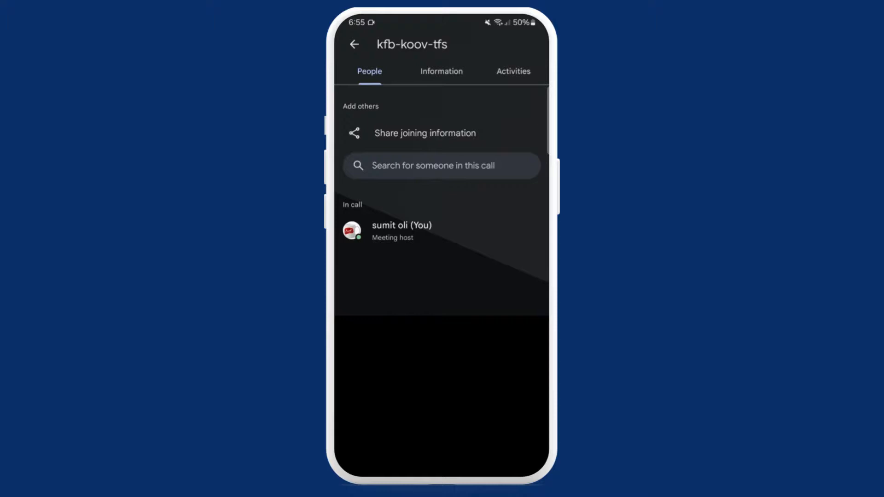
key("Home")
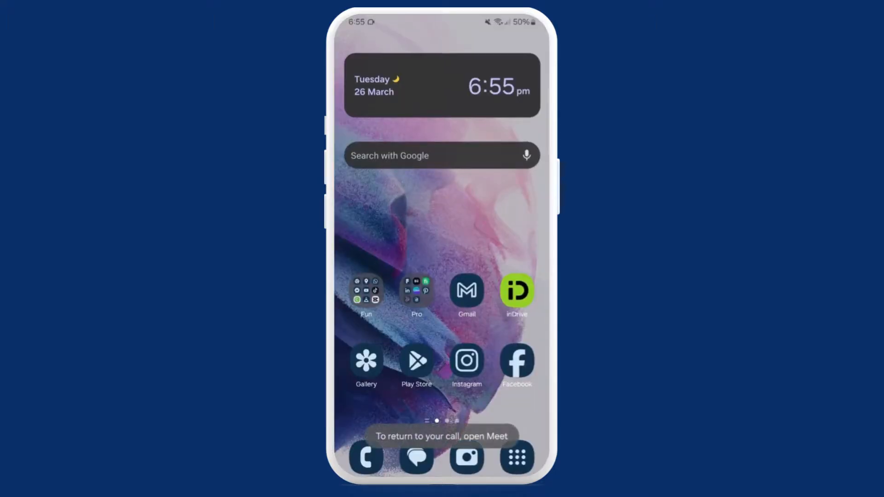